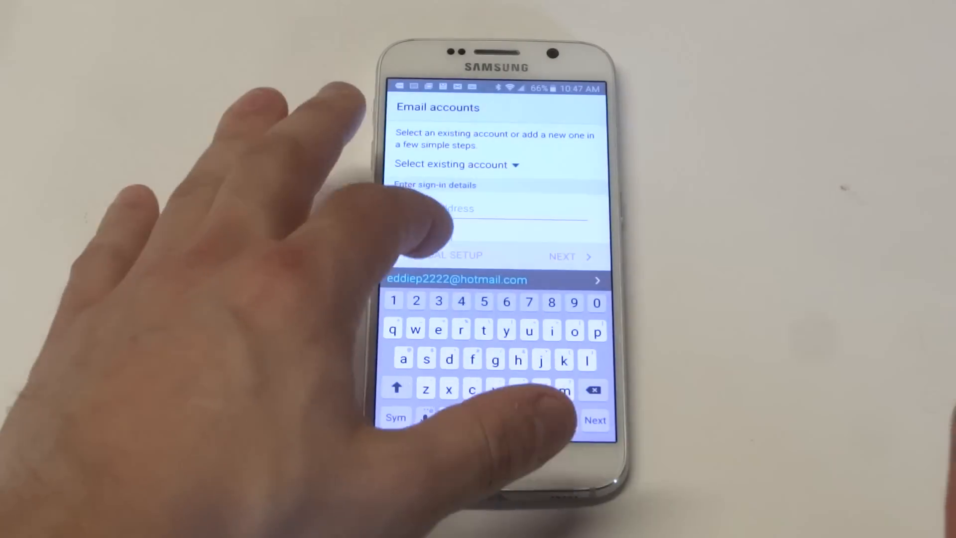
# - Accept the suggested Hotmail address as the new account's email
pyautogui.click(456, 279)
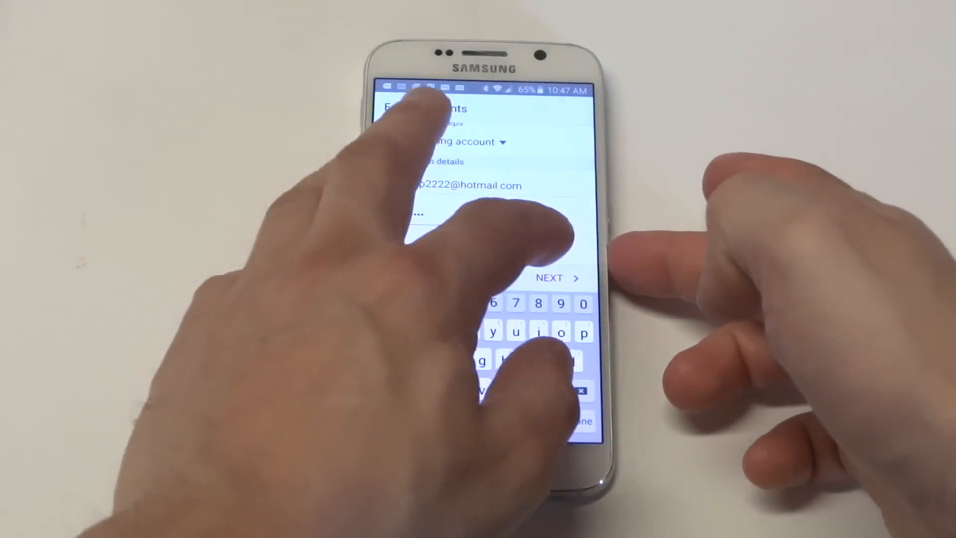
# - Submit the sign-in details so the Hotmail account gets set up
pyautogui.click(555, 278)
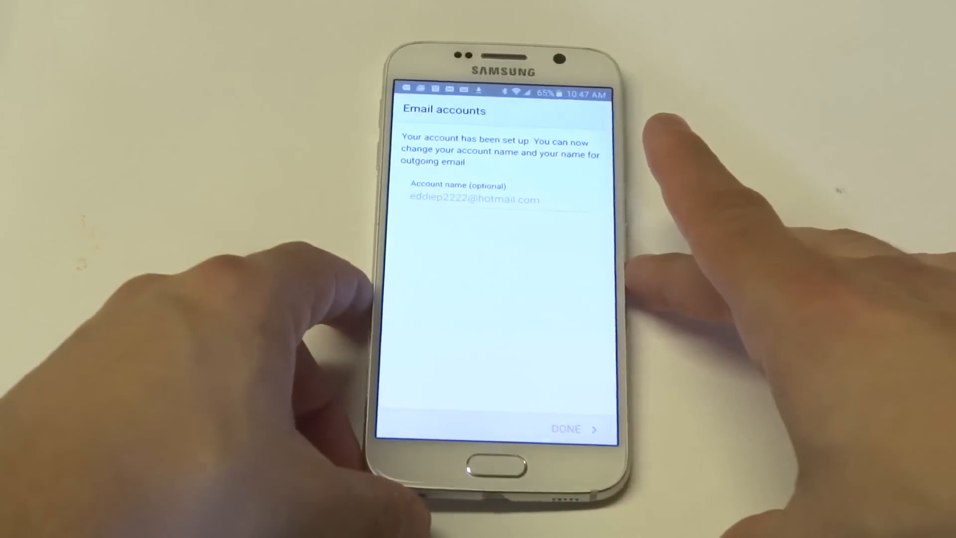
# - Finish setup to load the Hotmail inbox, then return to the home screen
pyautogui.click(574, 428)
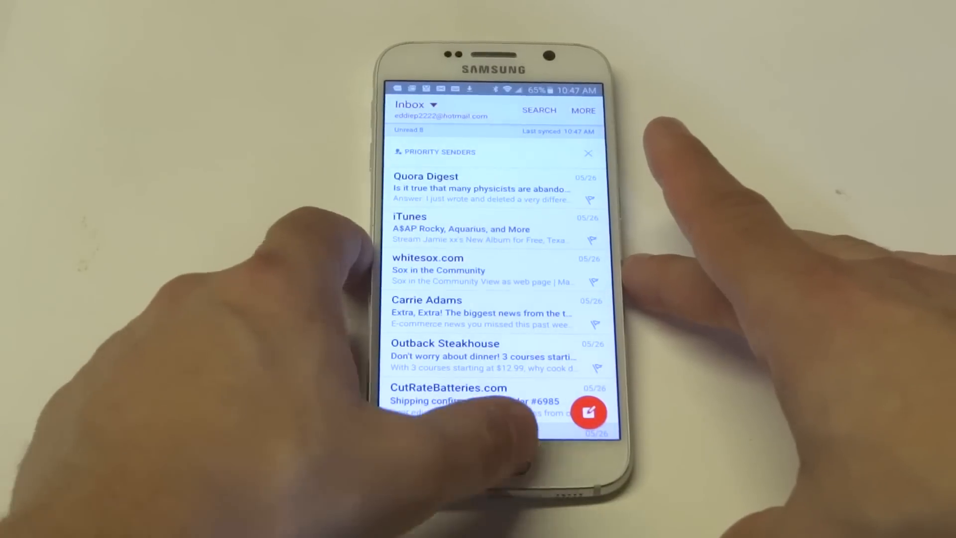
pyautogui.press('home')
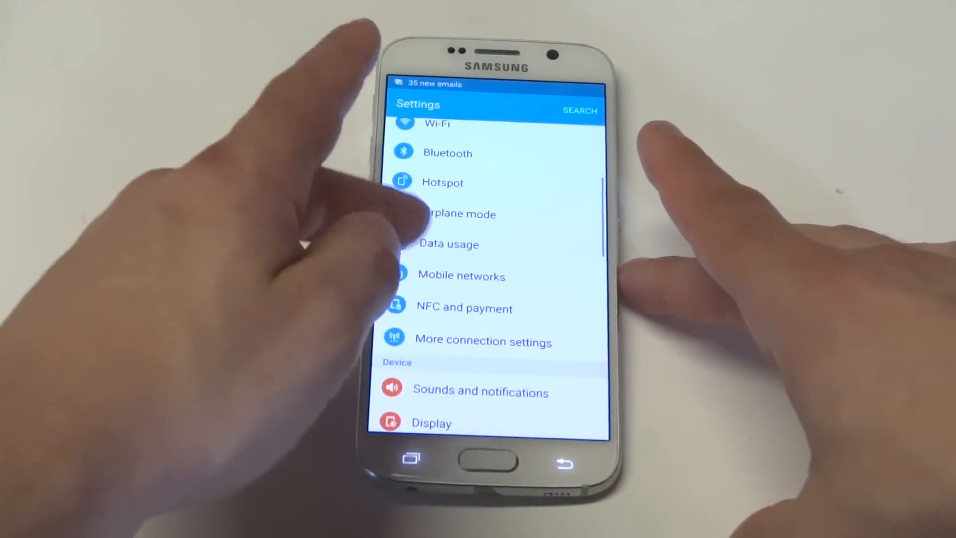
pyautogui.scroll(-3)
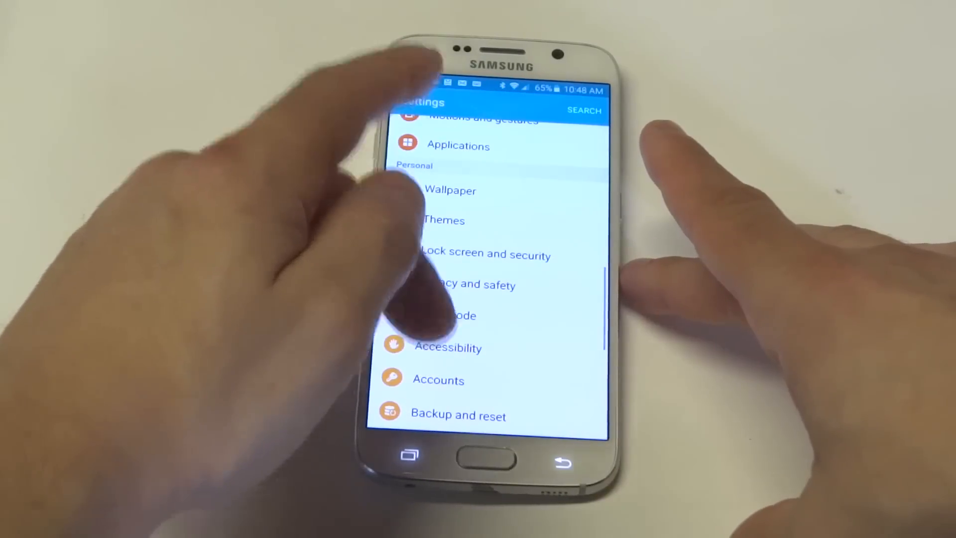
pyautogui.click(438, 379)
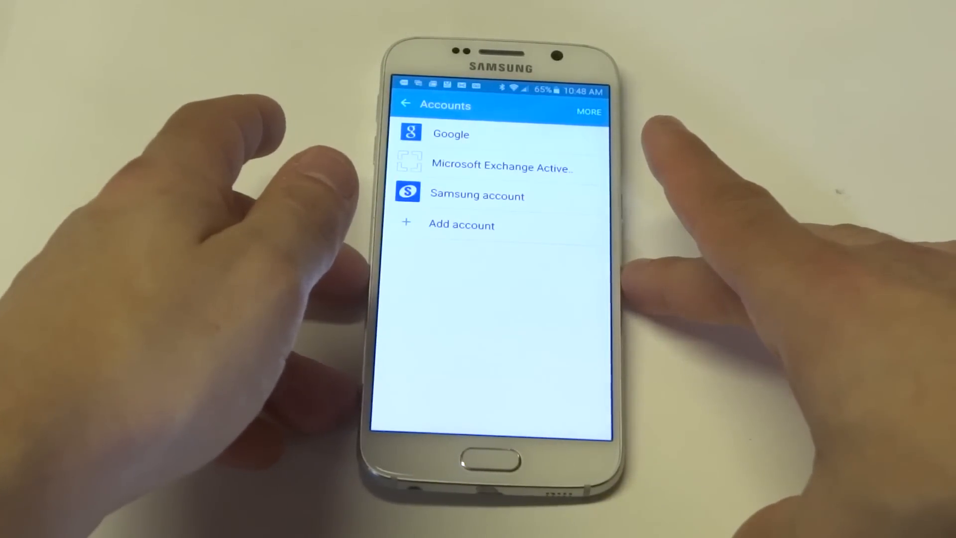
pyautogui.click(461, 224)
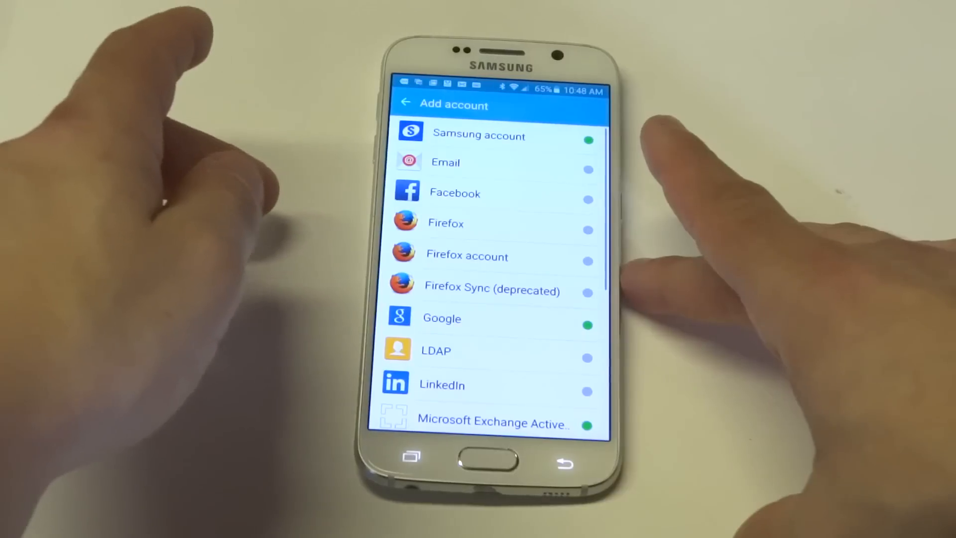
pyautogui.click(445, 162)
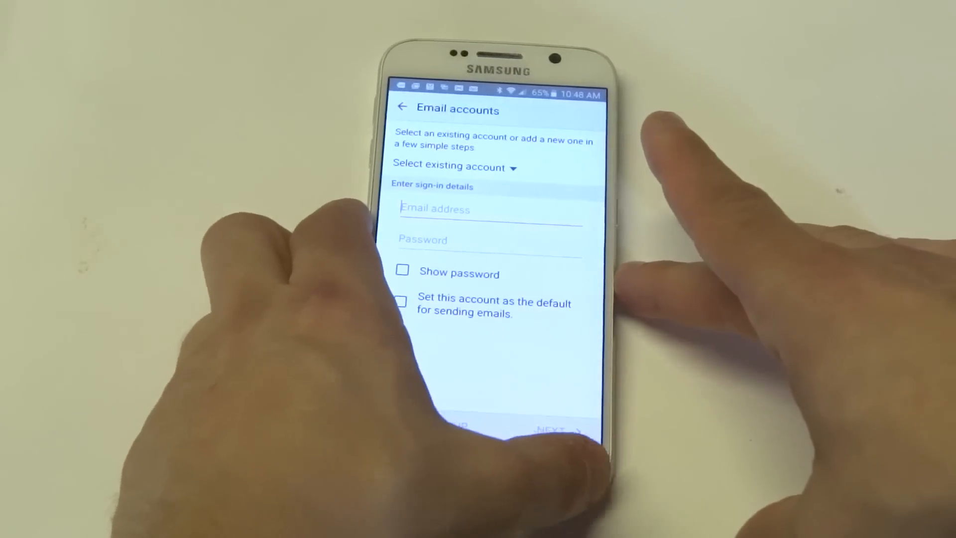
pyautogui.click(402, 108)
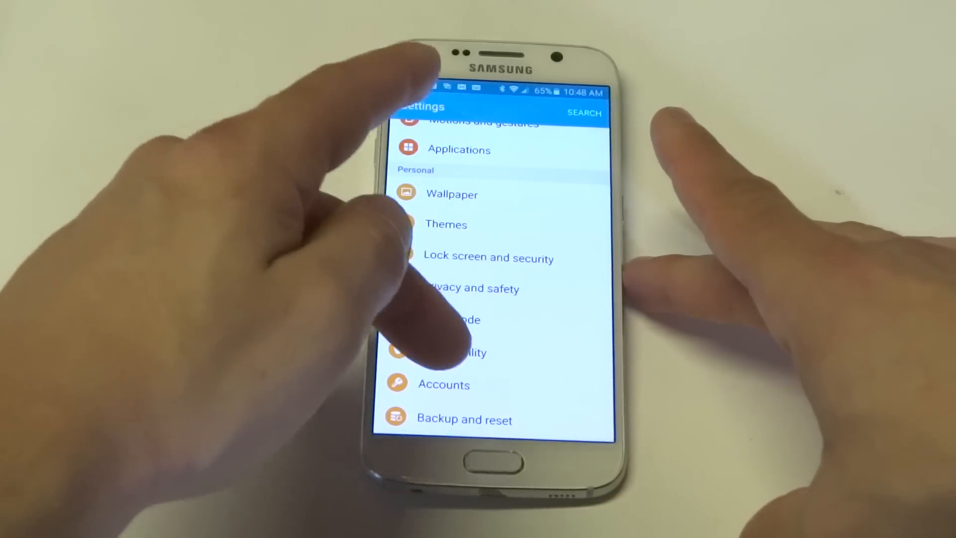
# - Reach the Microsoft Exchange ActiveSync account's sync settings and its extra options
pyautogui.click(444, 384)
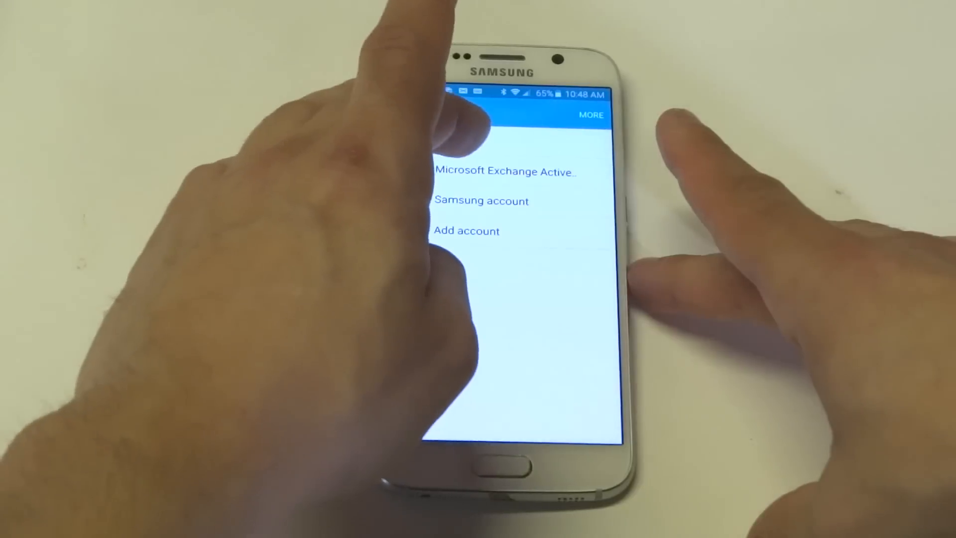
pyautogui.click(509, 170)
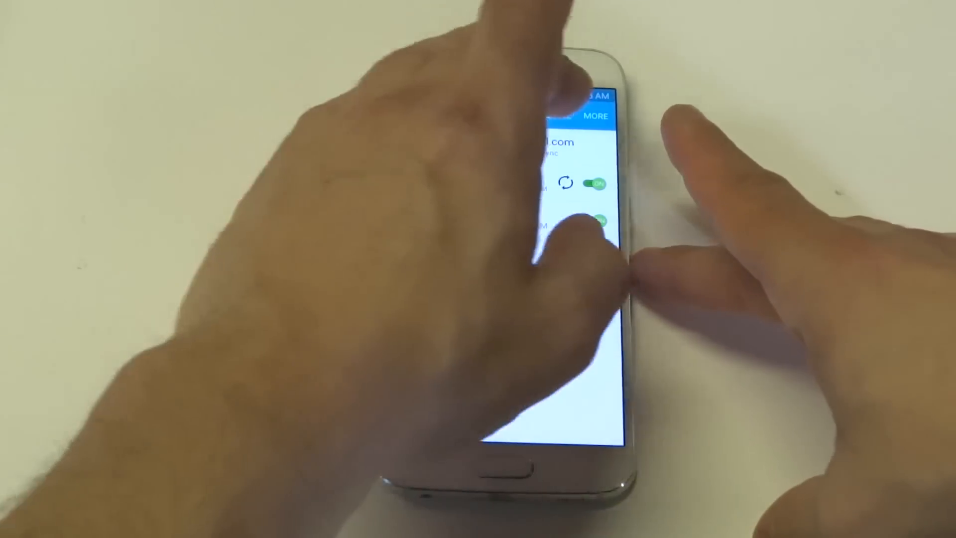
pyautogui.click(600, 116)
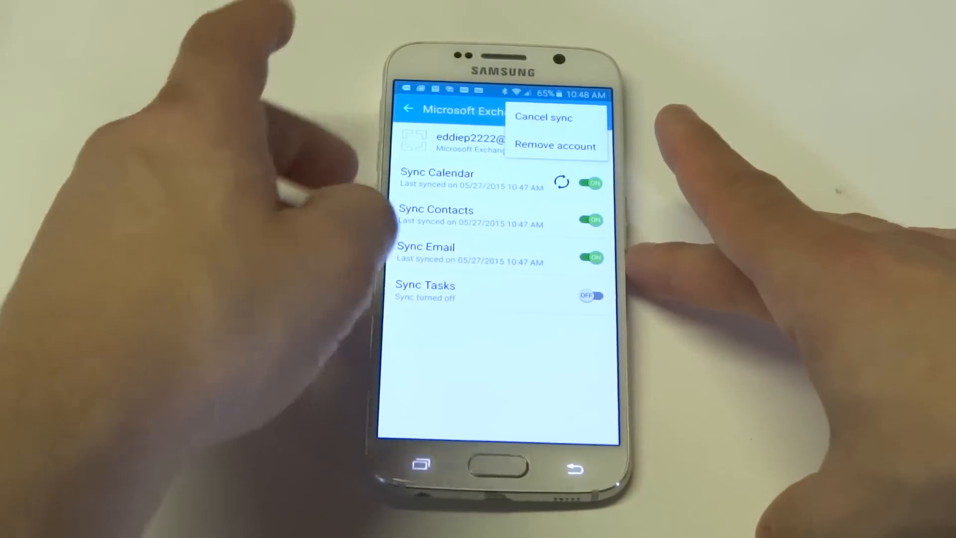
# - Remove the Hotmail Exchange account and confirm deleting its data
pyautogui.click(553, 146)
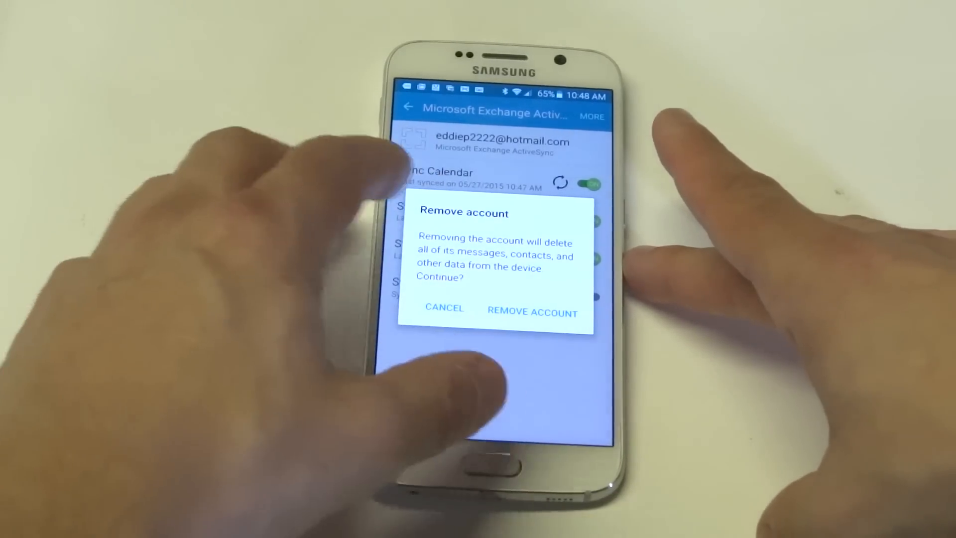
pyautogui.click(532, 312)
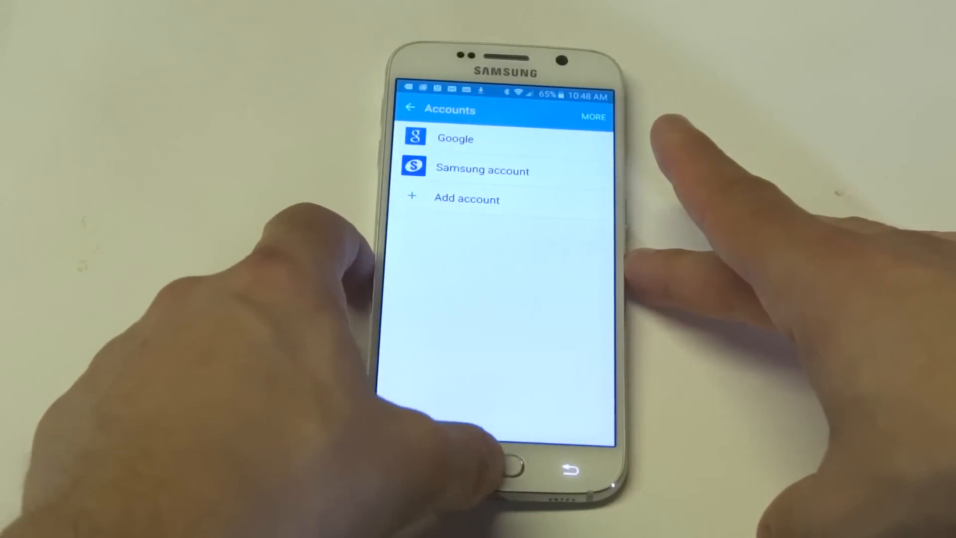